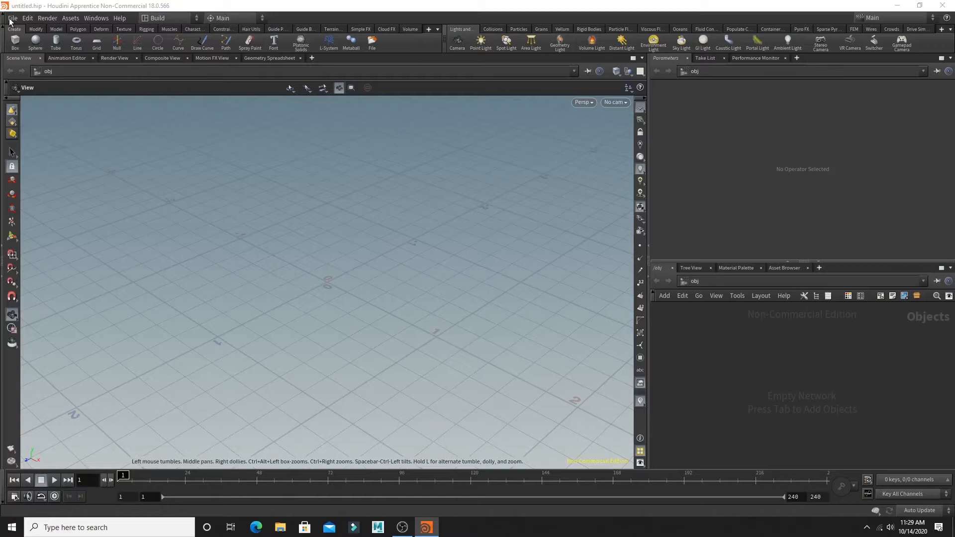
# Begin a Filmbox FBX import and filter out cameras, joints/skin and lights
pyautogui.click(12, 18)
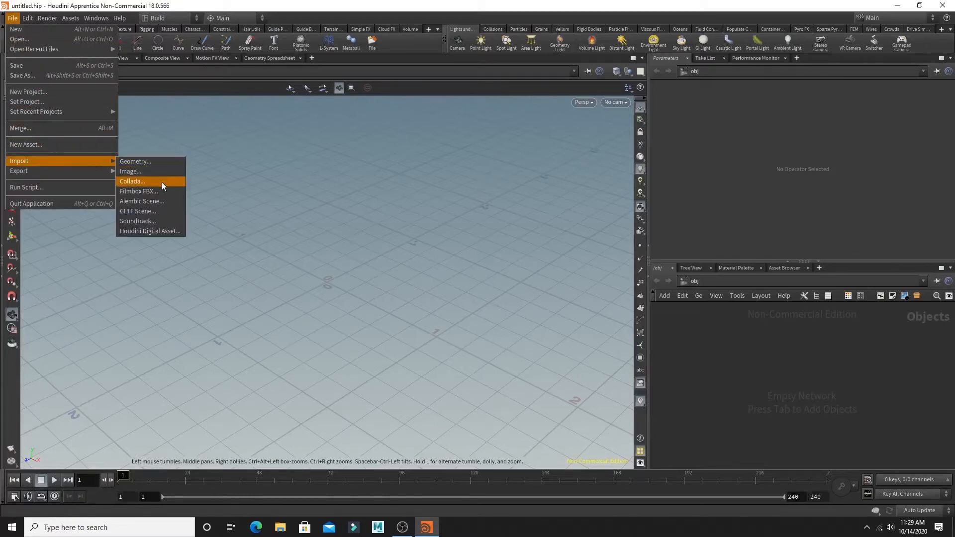
pyautogui.click(140, 191)
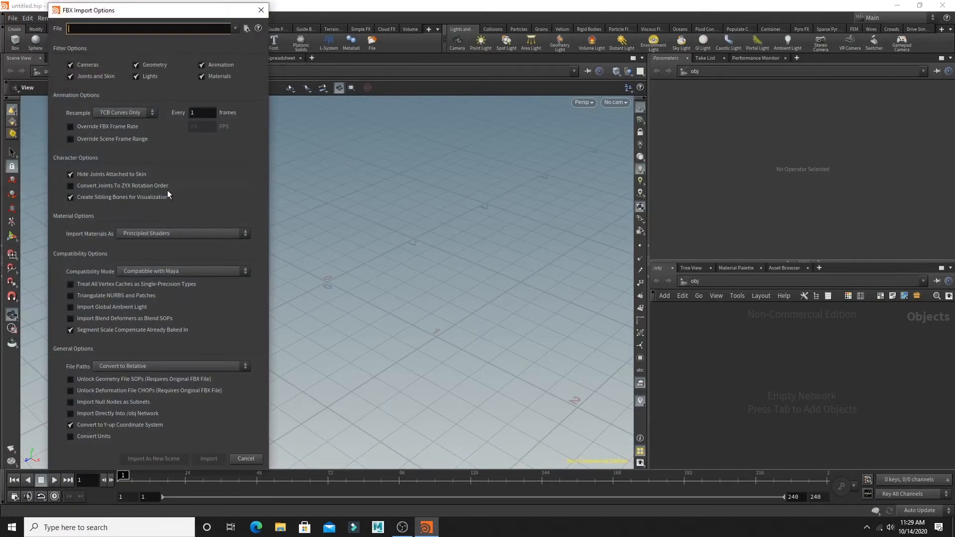
pyautogui.click(70, 65)
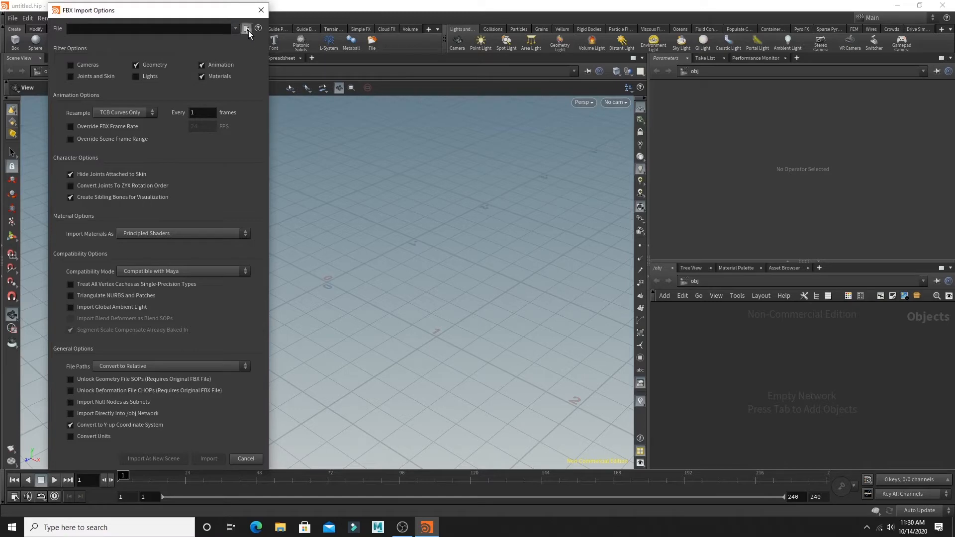
# Browse to D:/Effects Livingston/Project02/SKULL/scenes and accept Maya_Export.fbx as the source
pyautogui.click(245, 28)
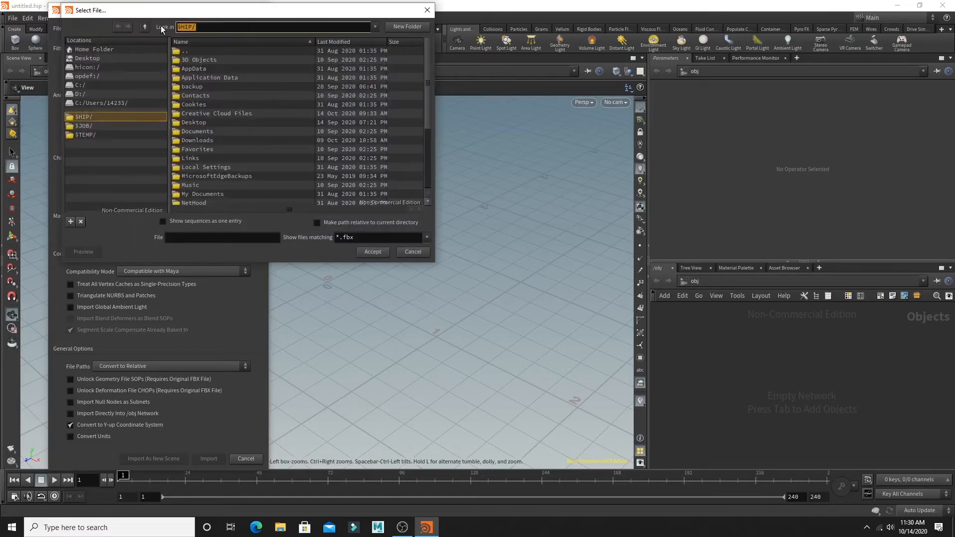
pyautogui.write('D:\\Effects Livingston\\Project02/')
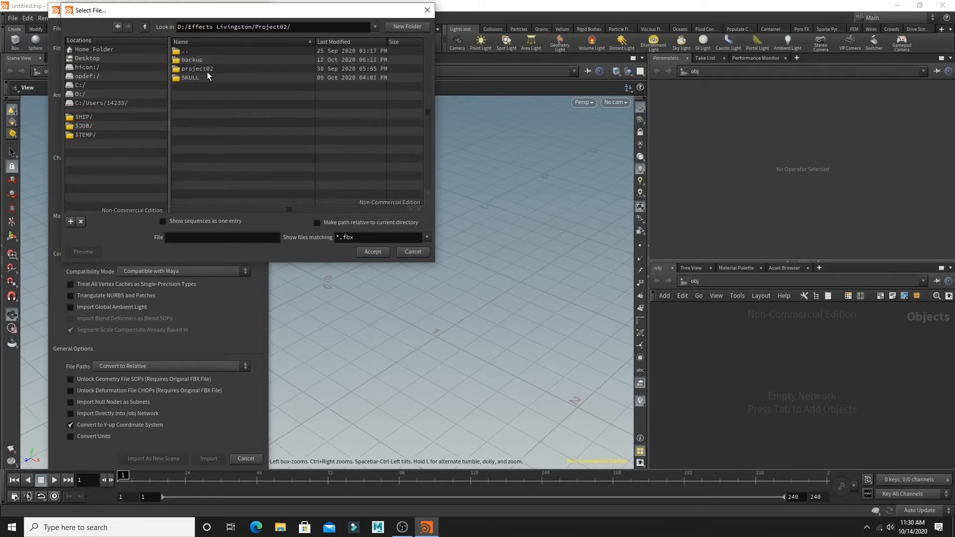
pyautogui.doubleClick(190, 78)
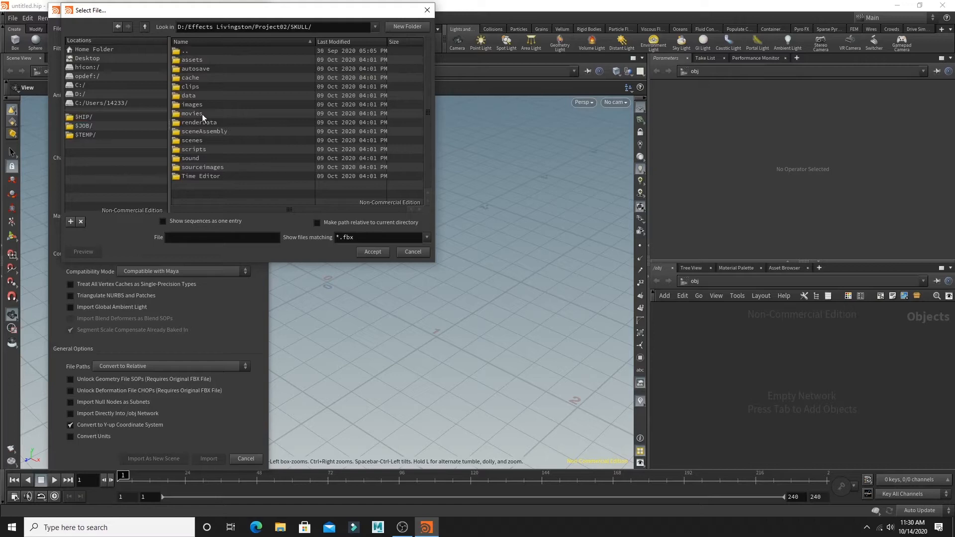
pyautogui.doubleClick(191, 141)
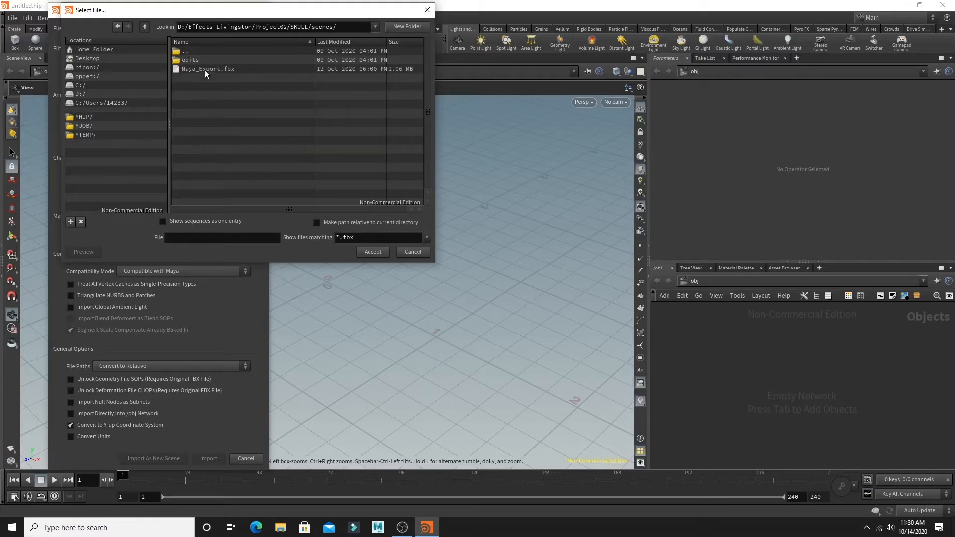
pyautogui.click(207, 68)
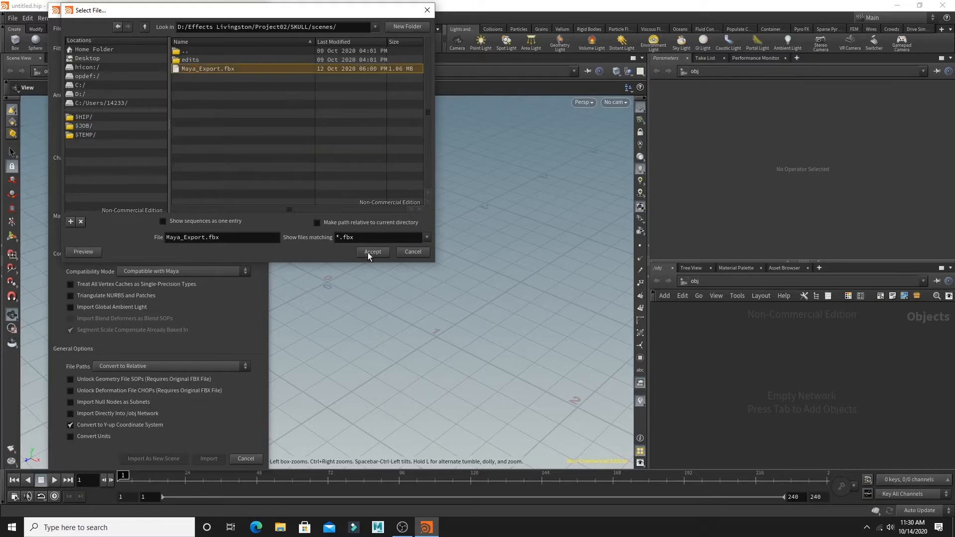
pyautogui.click(372, 252)
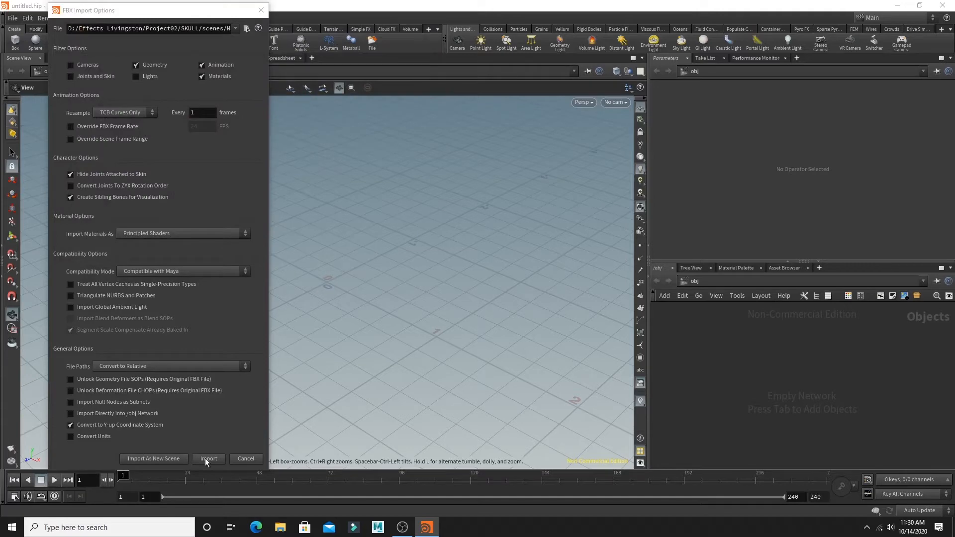
# Import the scene, frame the skull and pedestal, and dive into the Maya_Export_fbx subnetwork
pyautogui.click(208, 459)
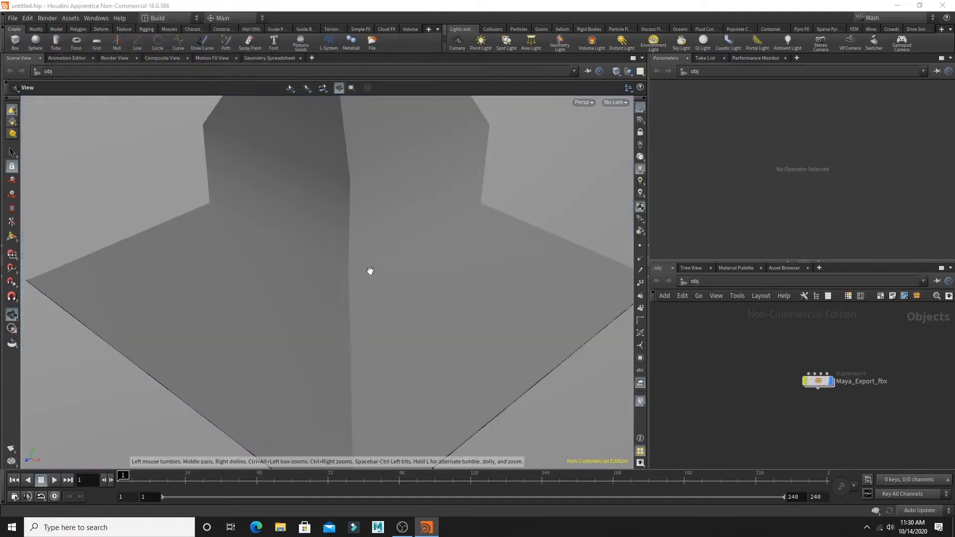
pyautogui.moveTo(370, 271); pyautogui.dragTo(405, 230)
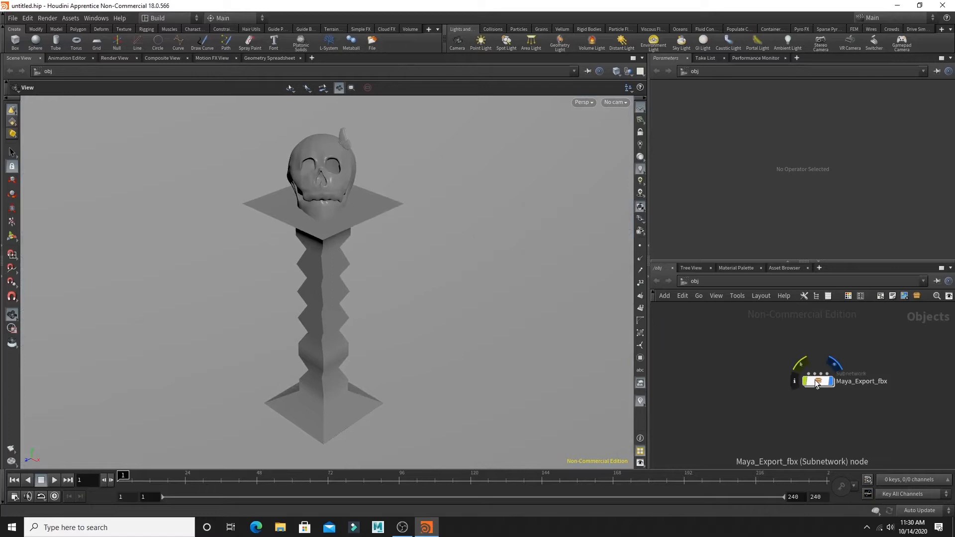
pyautogui.doubleClick(819, 381)
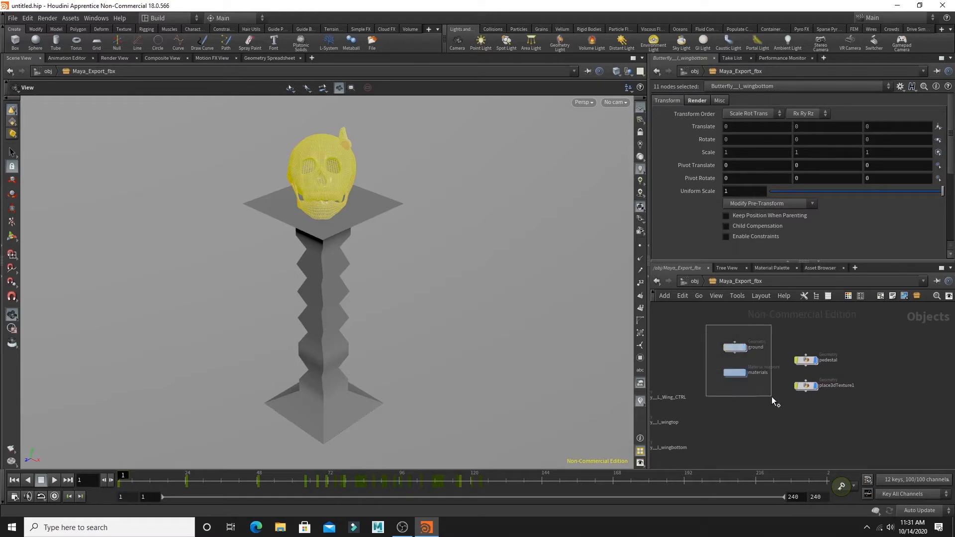
# Bring the imported nodes to /obj and parent them all under a new null1
pyautogui.click(806, 360)
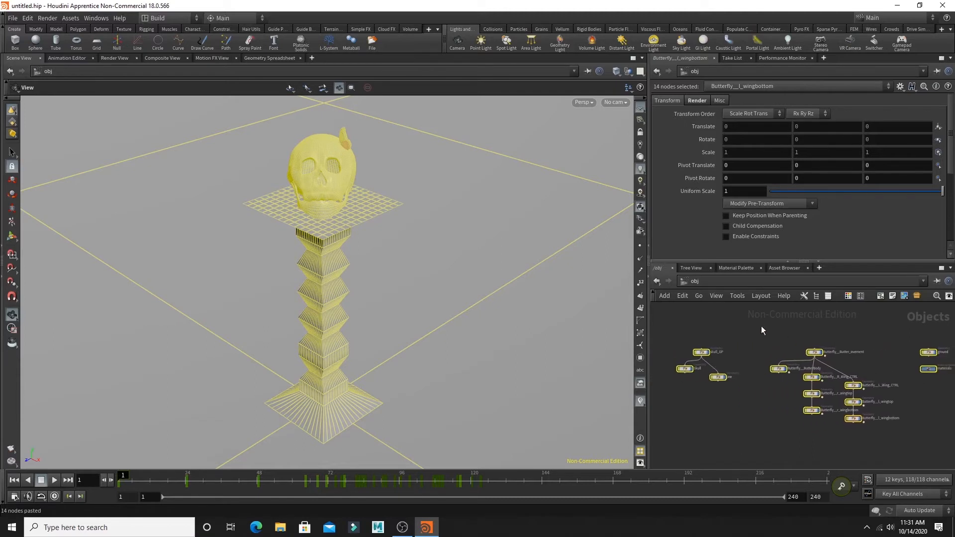
pyautogui.click(801, 352)
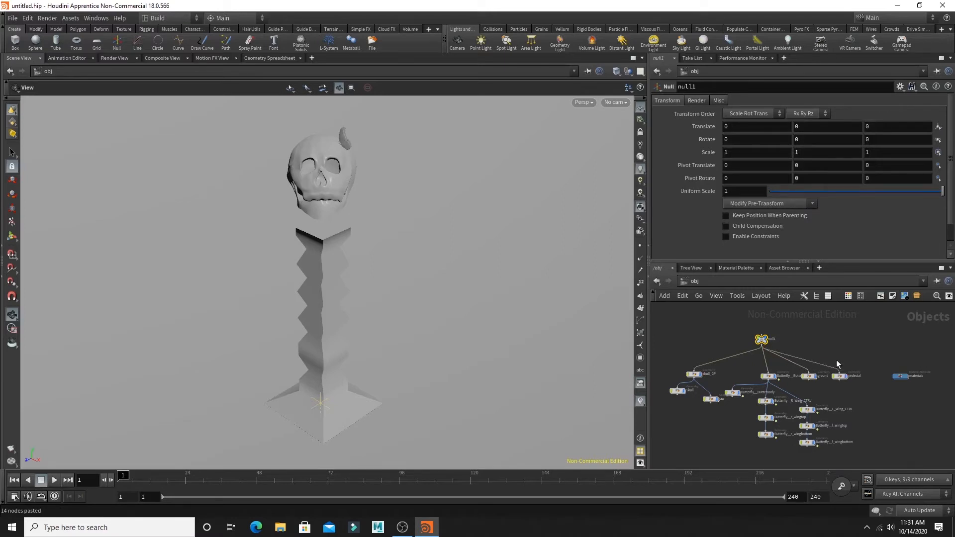
# Set null1's Uniform Scale to 0.1 so the whole scene shrinks tenfold
pyautogui.click(743, 191)
pyautogui.write('.1')
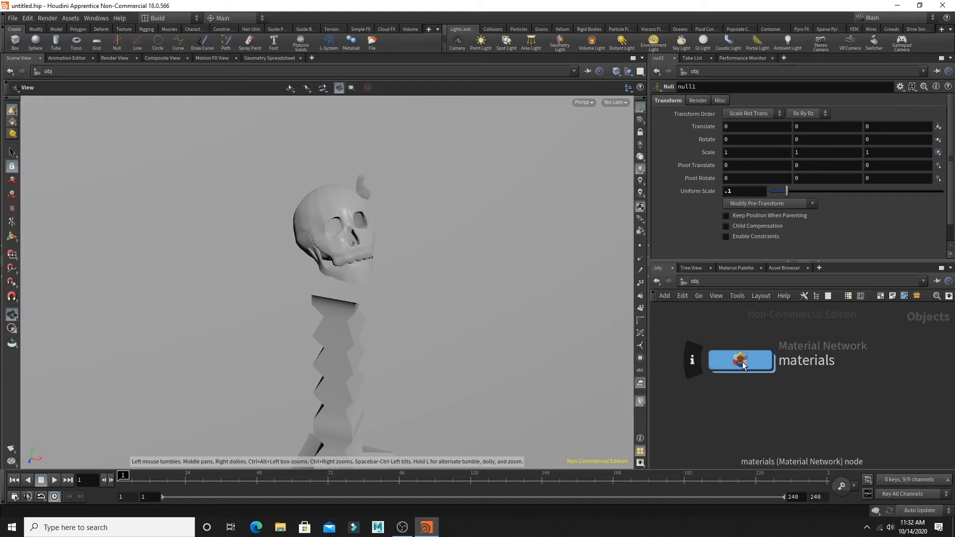
# Inside the materials network, select the Butterfly__butterfly_wing shader and show its Textures settings
pyautogui.doubleClick(740, 361)
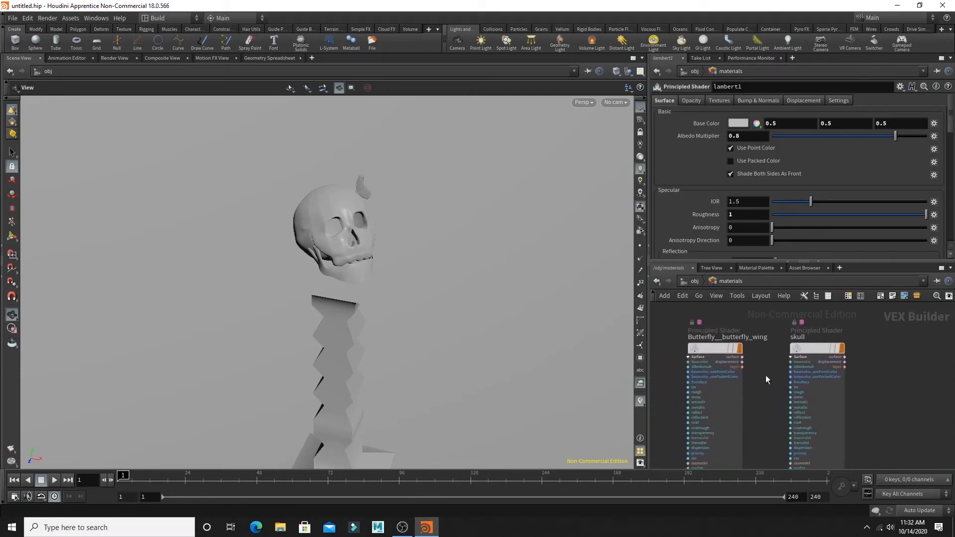
pyautogui.click(715, 348)
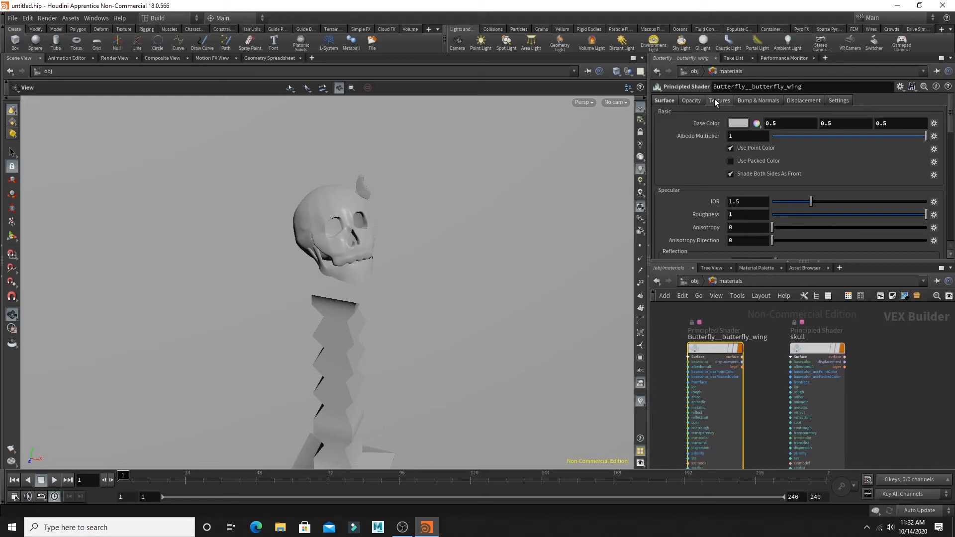
pyautogui.click(719, 99)
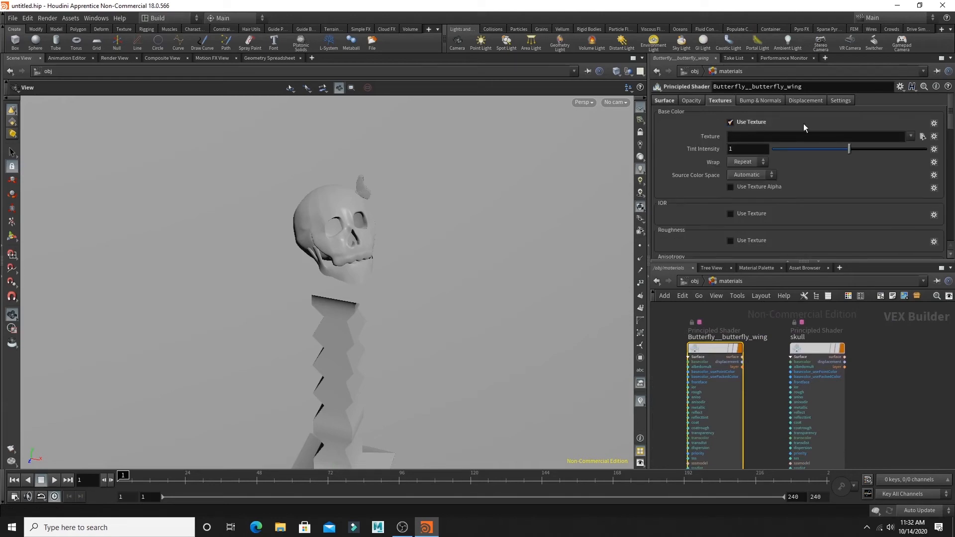
# Assign butterfly wing.jpg as the wing shader's base color texture, then select the skull shader
pyautogui.click(922, 136)
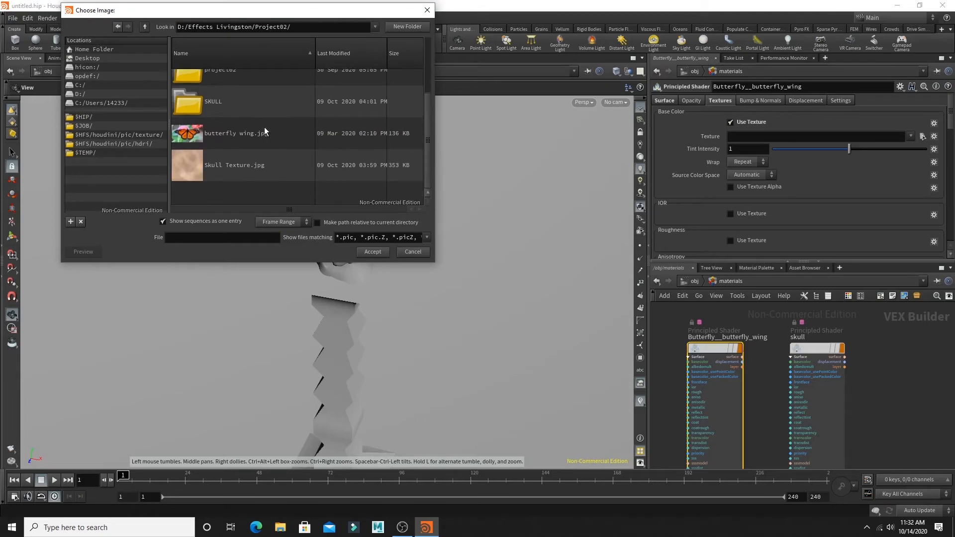
pyautogui.click(237, 132)
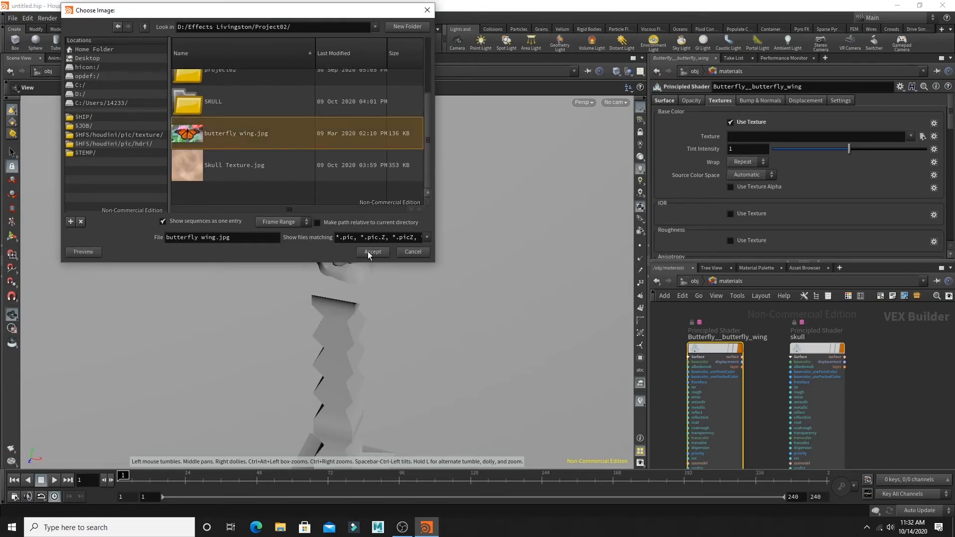
pyautogui.click(372, 251)
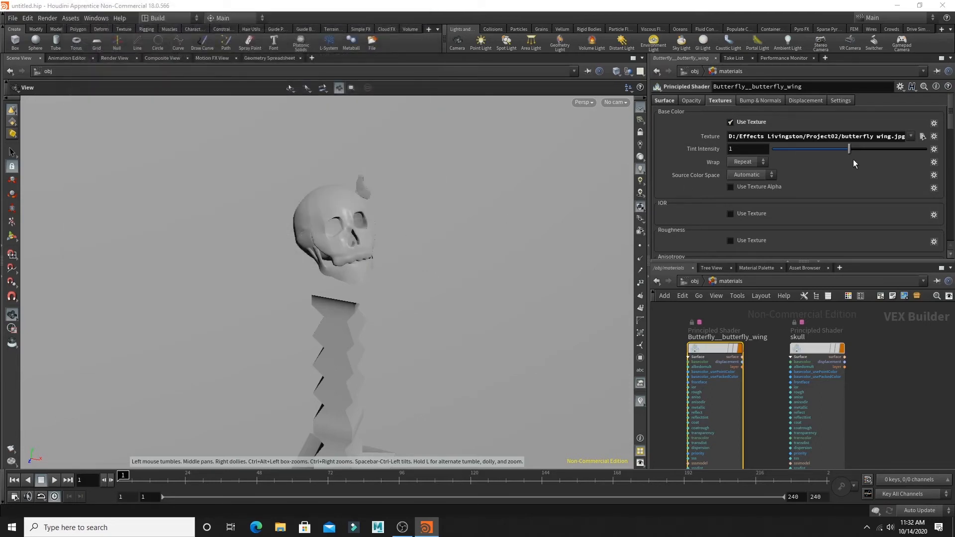
pyautogui.click(816, 347)
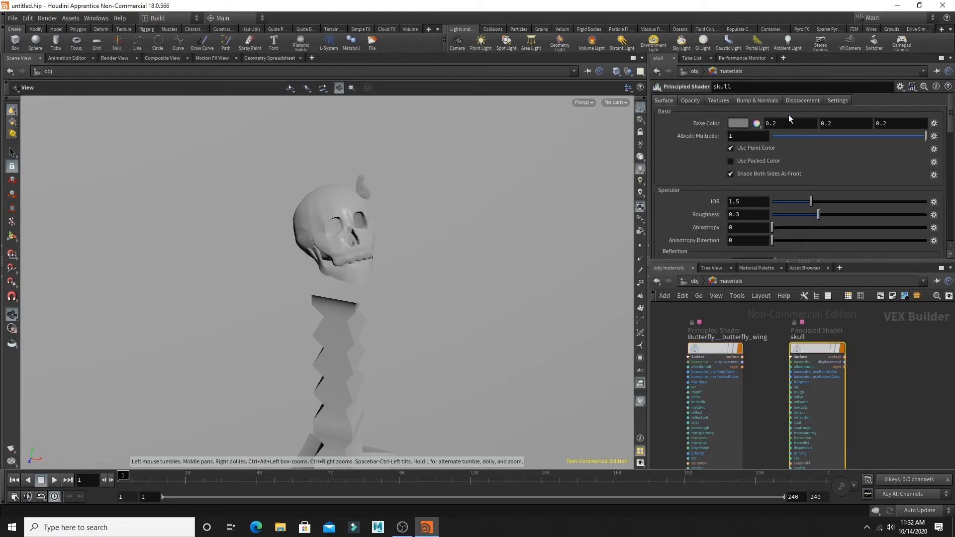
# Return to /obj and bring up the Skull geometry node's parameters
pyautogui.click(717, 100)
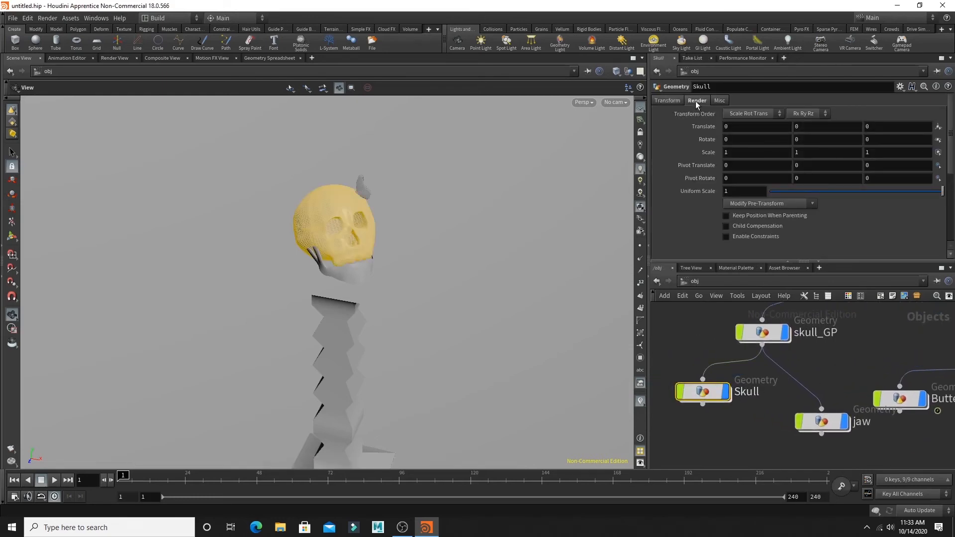
# Set the Skull object's Render material to /obj/materials/skull via the operator chooser
pyautogui.click(697, 99)
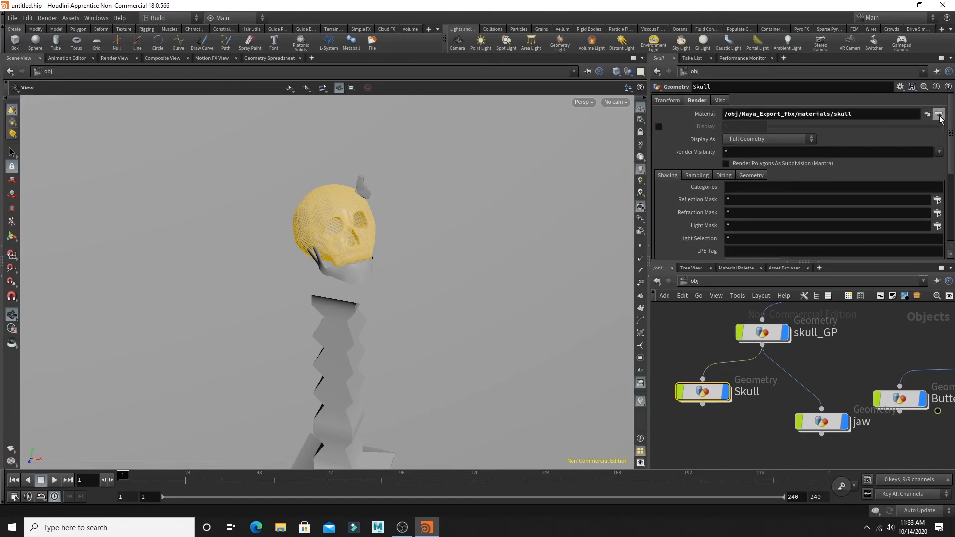
pyautogui.click(939, 114)
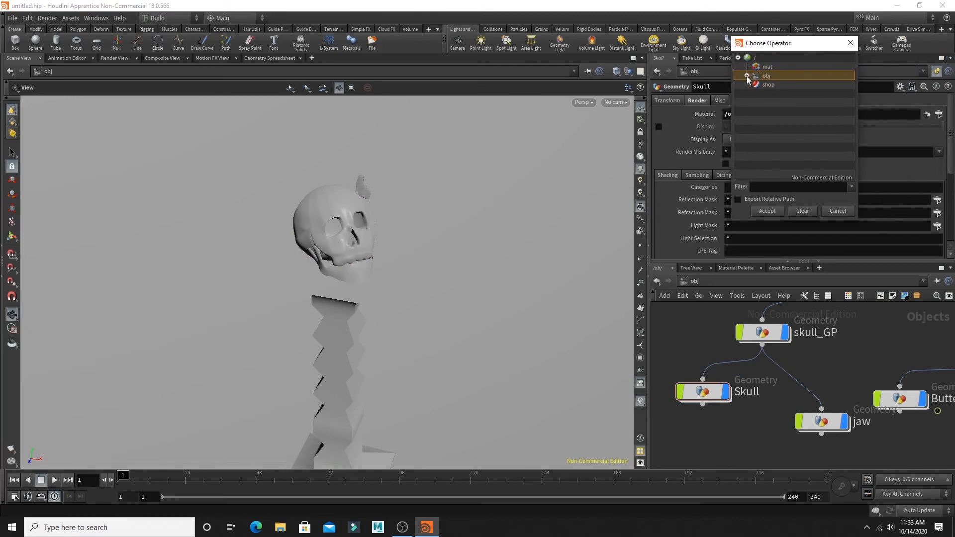
pyautogui.click(747, 76)
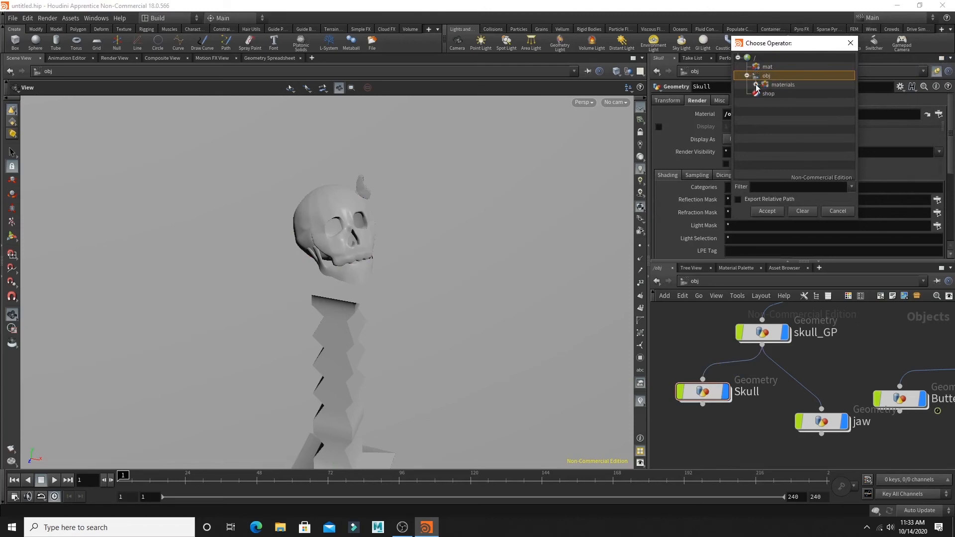
pyautogui.click(758, 84)
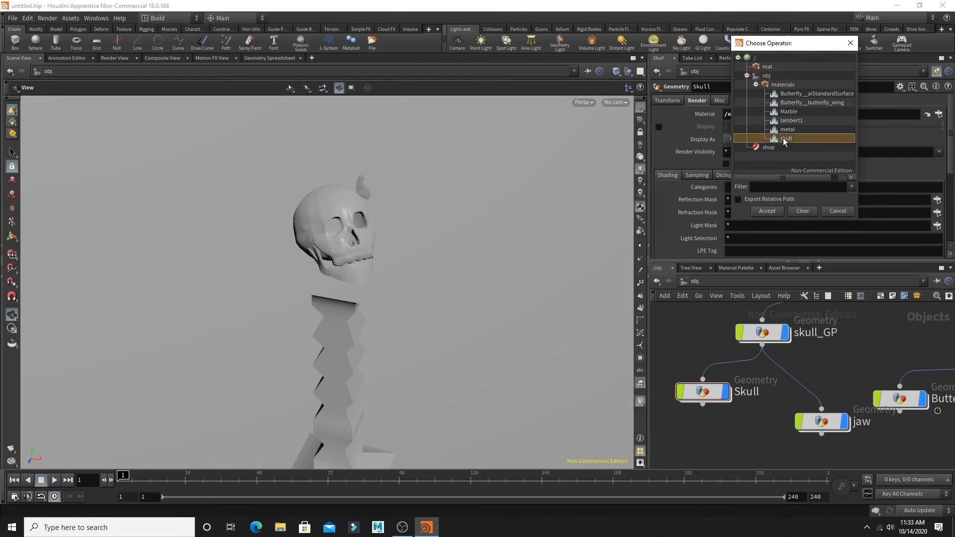
pyautogui.click(768, 211)
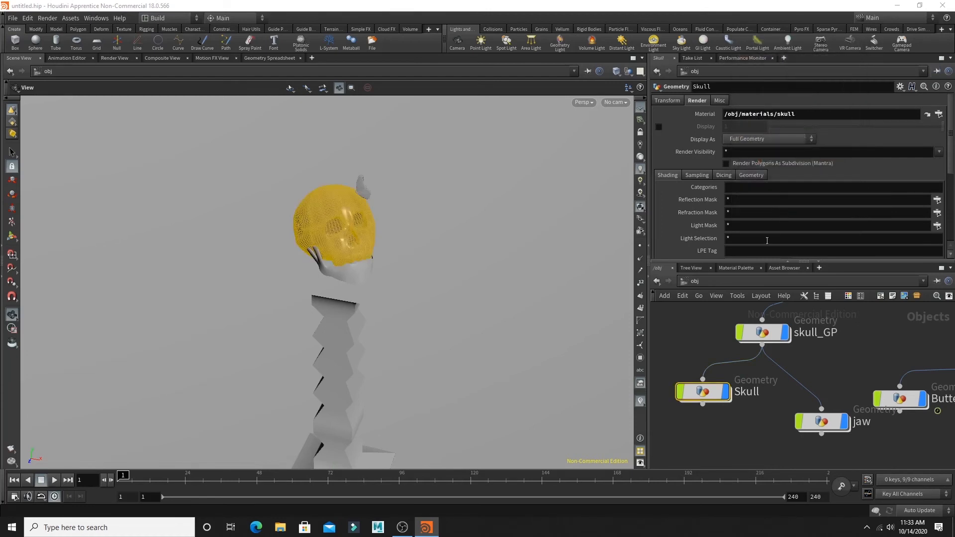
pyautogui.moveTo(756, 267)
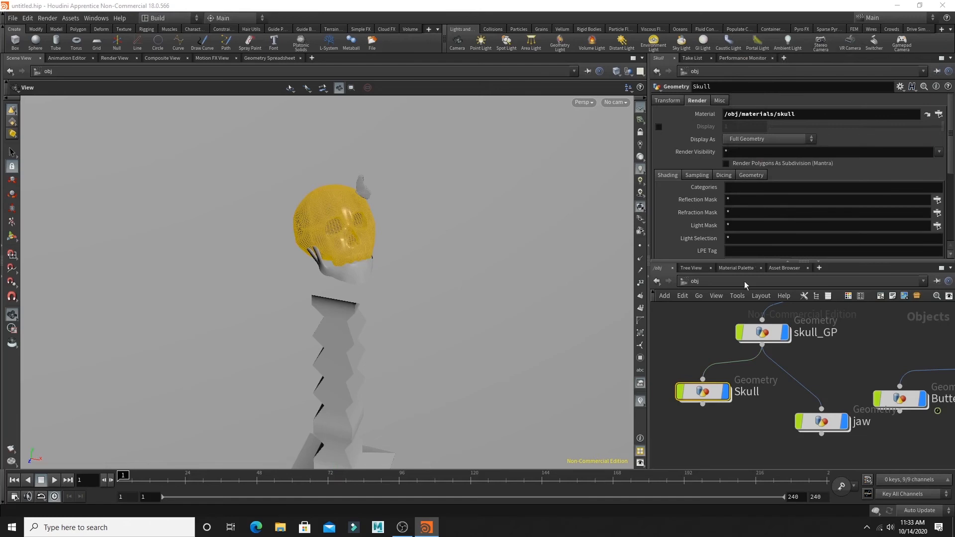
pyautogui.moveTo(741, 303)
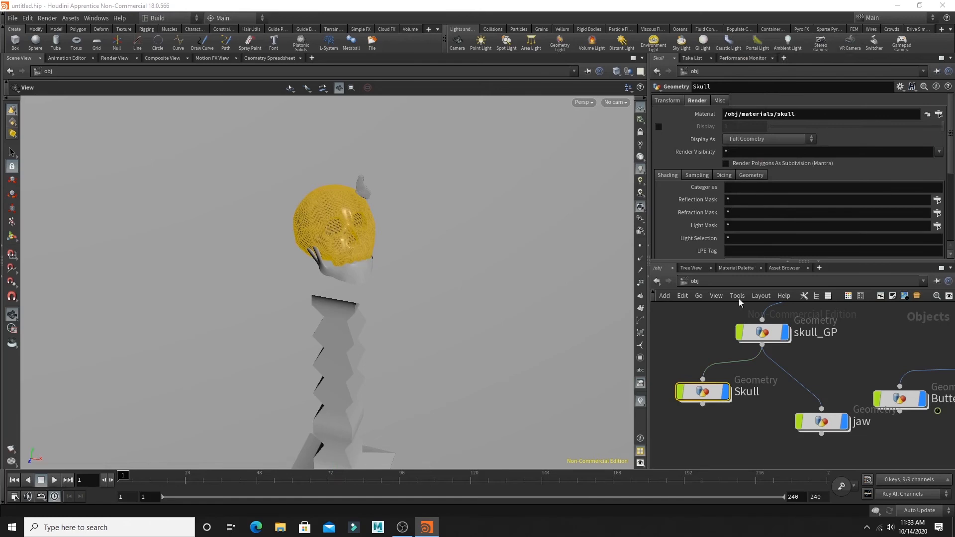
pyautogui.moveTo(738, 318)
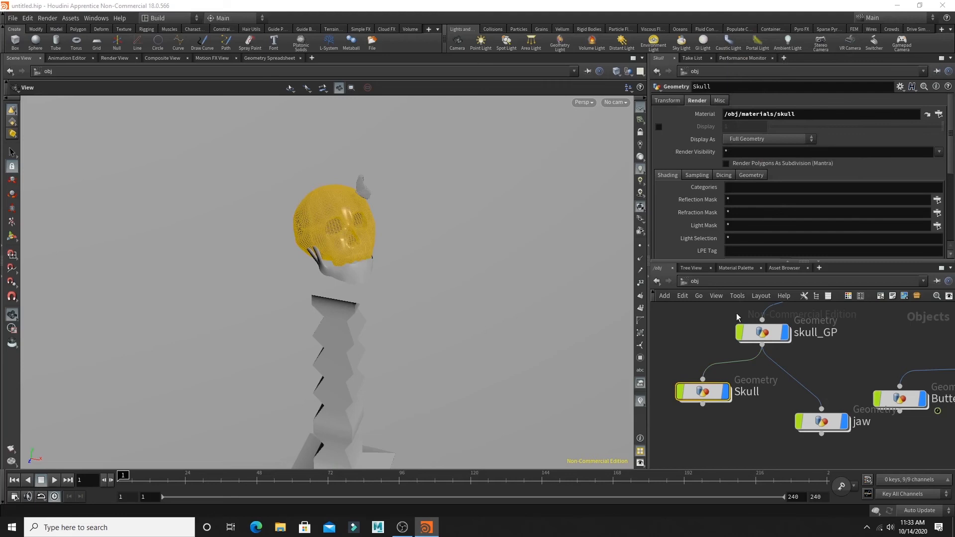
# Give the jaw object the /obj/materials/skull material as well
pyautogui.click(821, 422)
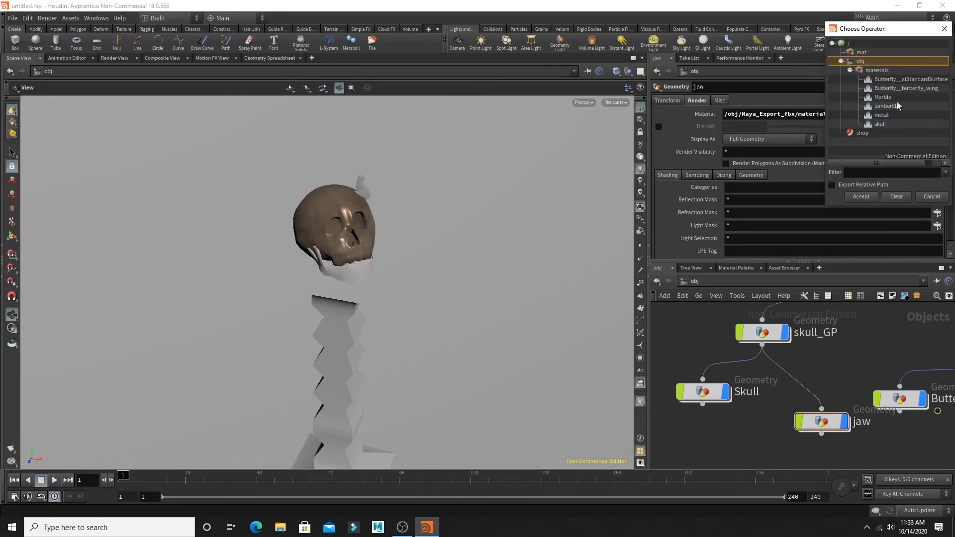
pyautogui.click(880, 124)
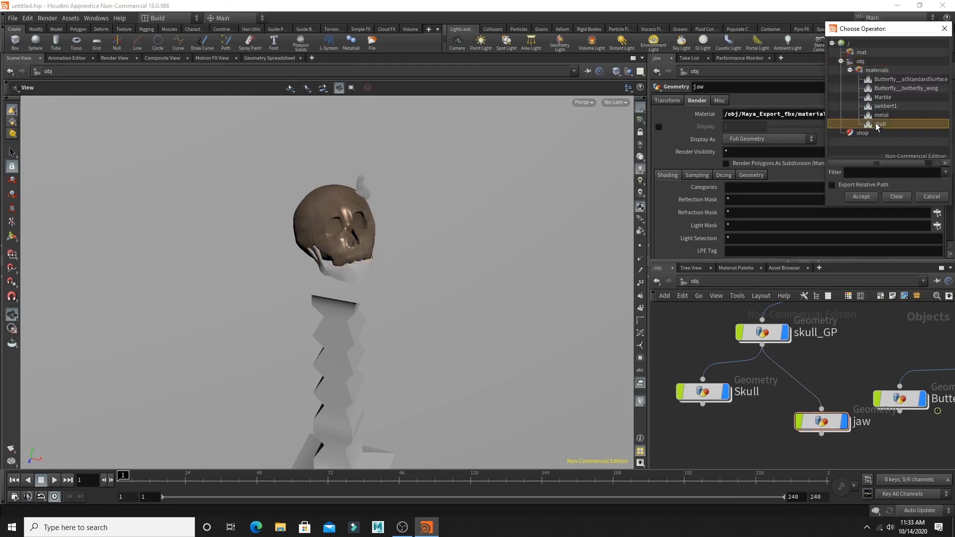
pyautogui.click(859, 196)
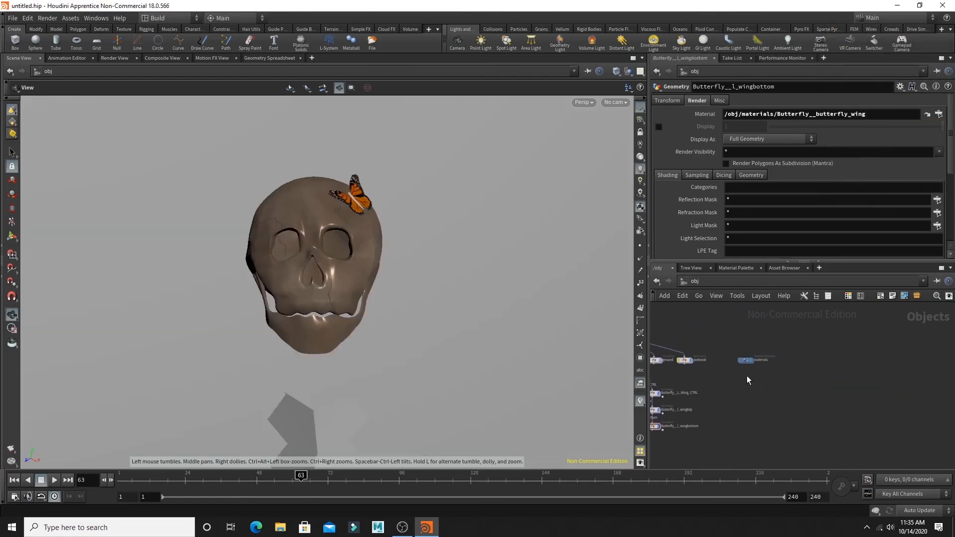
# Raise the skull shader's base colour Value to about 0.696 and its Roughness to 1
pyautogui.click(748, 362)
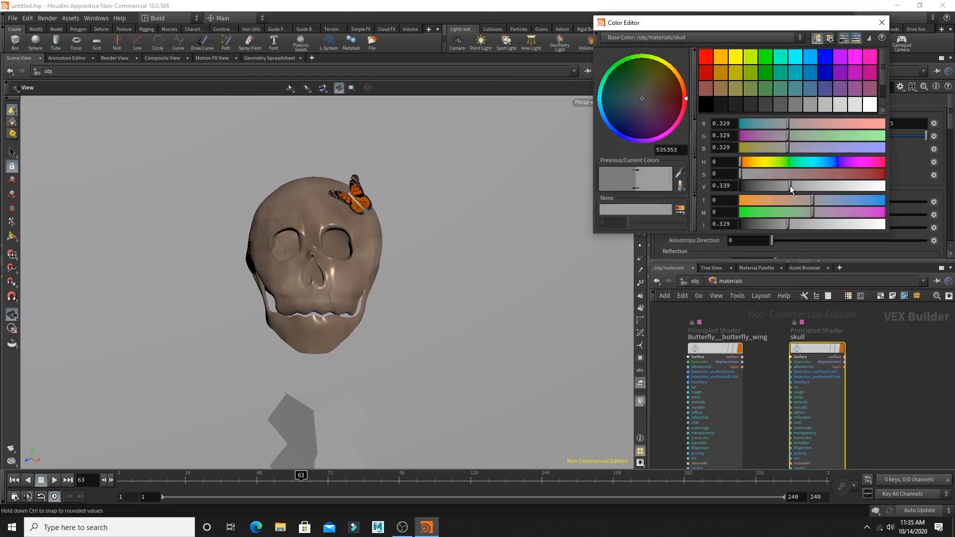
pyautogui.moveTo(792, 186); pyautogui.dragTo(834, 186)
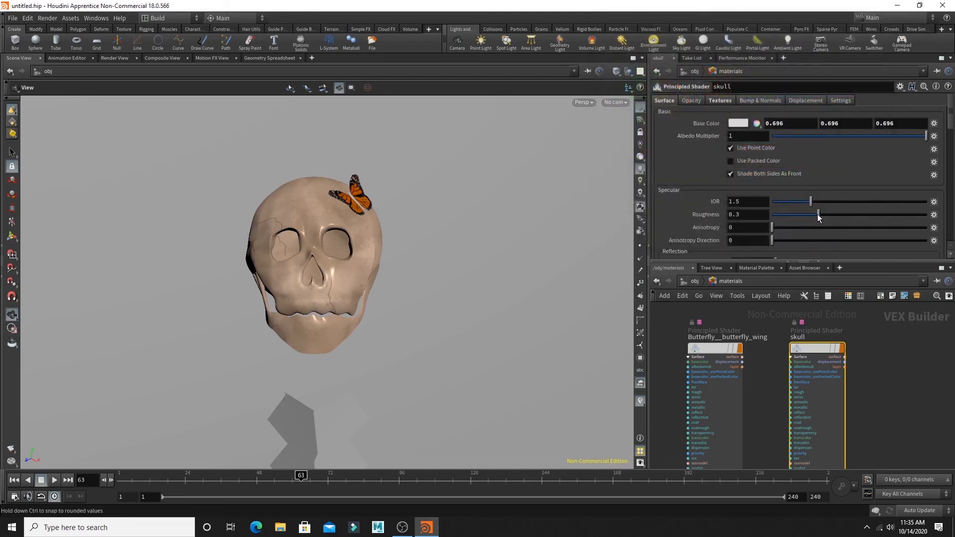
pyautogui.moveTo(818, 215); pyautogui.dragTo(930, 215)
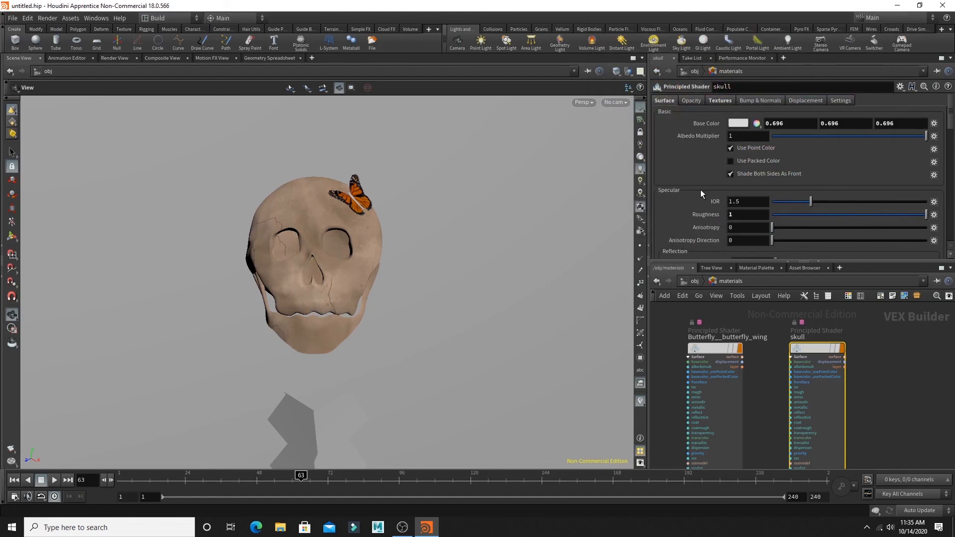
pyautogui.scroll(-3)
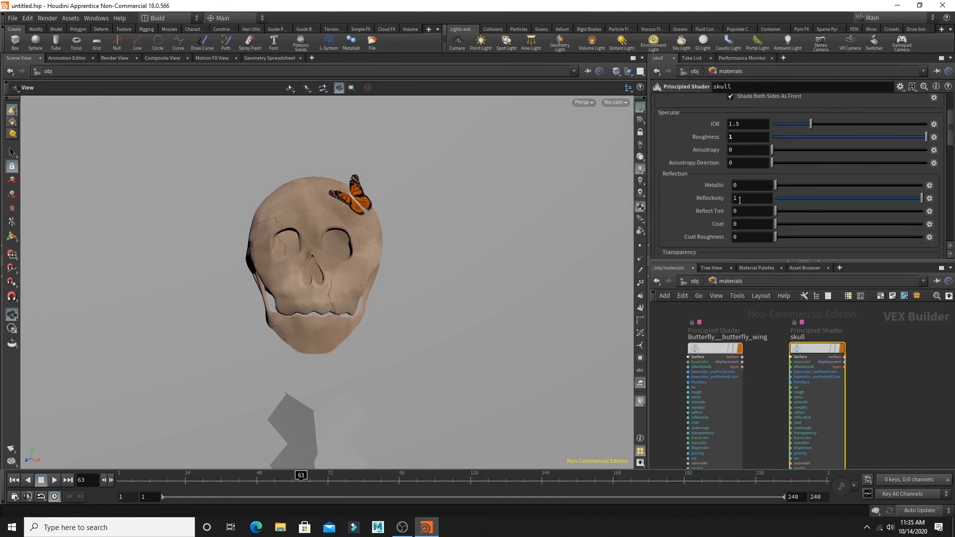